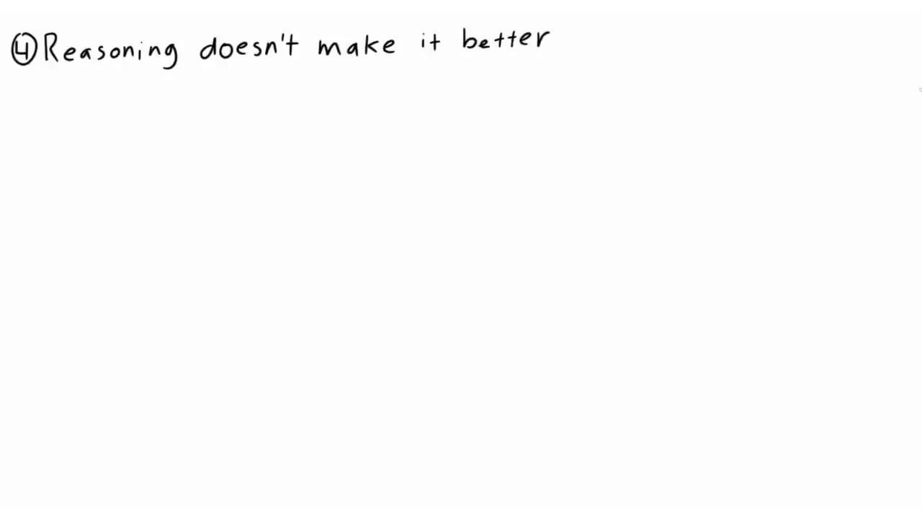
Step: Clear point 4 and handwrite point 5 beginning "The idea of social enc…" at top left
left_click_drag(103, 129, 113, 252)
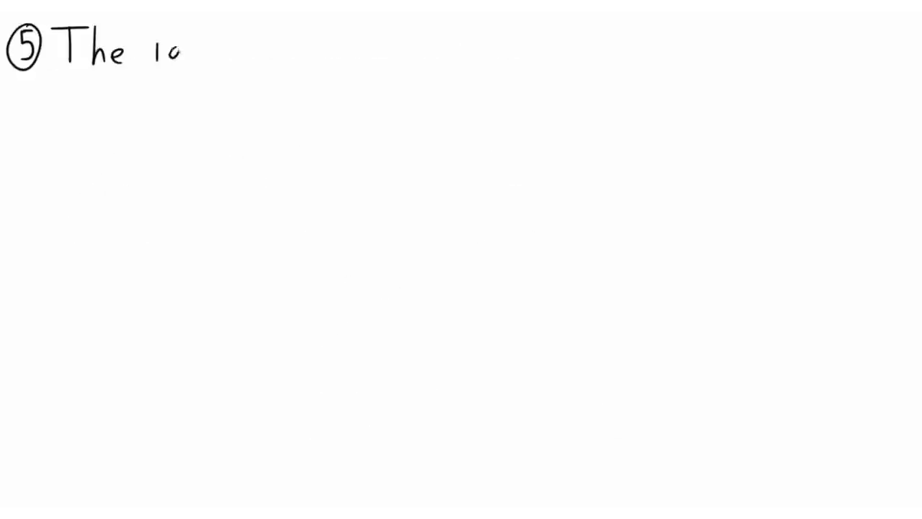
type("idea of social enc")
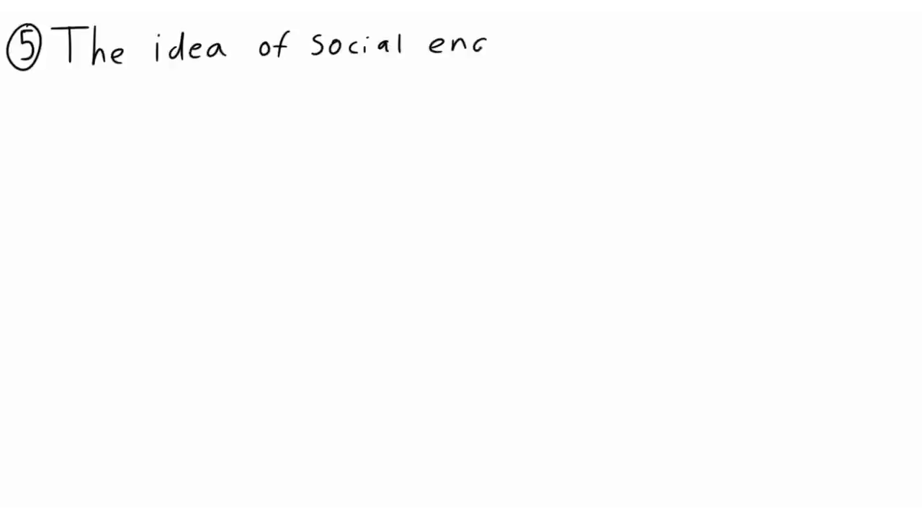